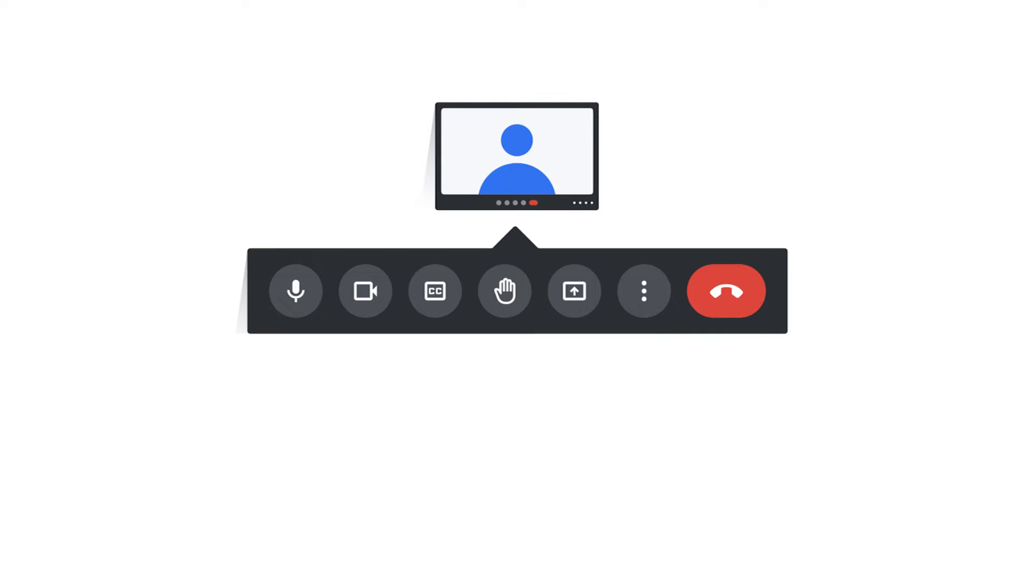
# Mute and unmute the microphone, then turn on live captions with CC
pyautogui.click(296, 291)
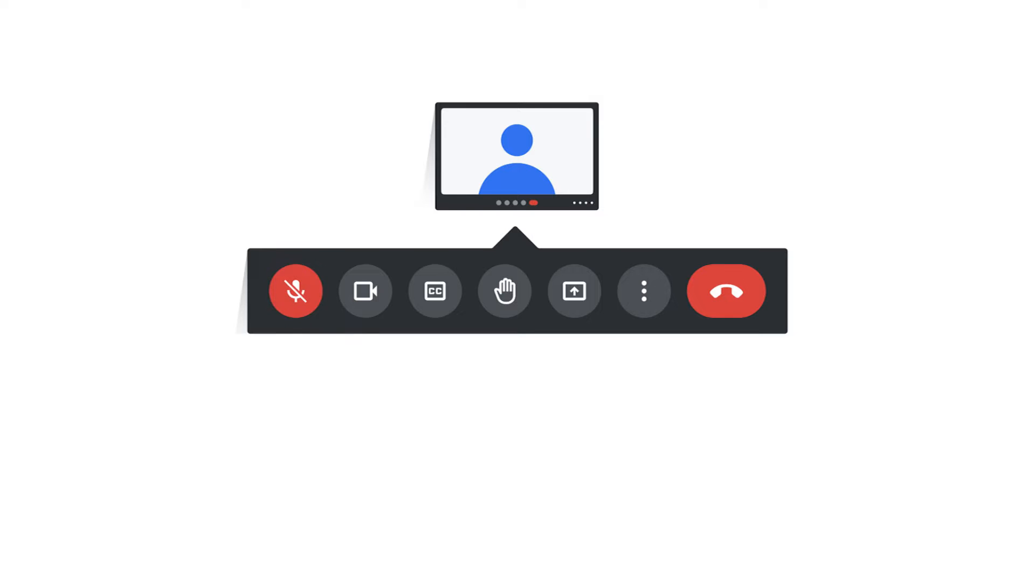
pyautogui.click(365, 291)
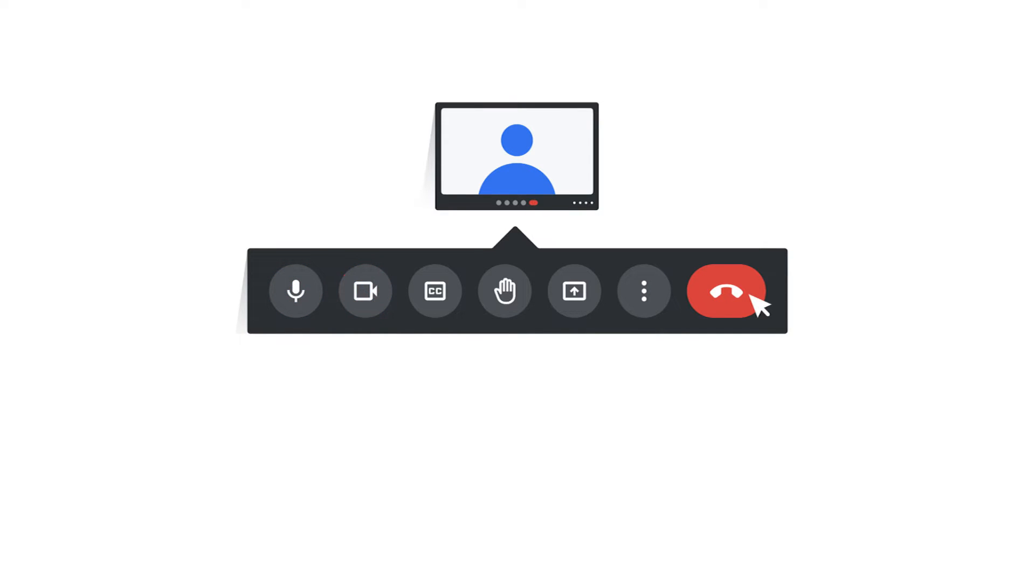
pyautogui.click(434, 291)
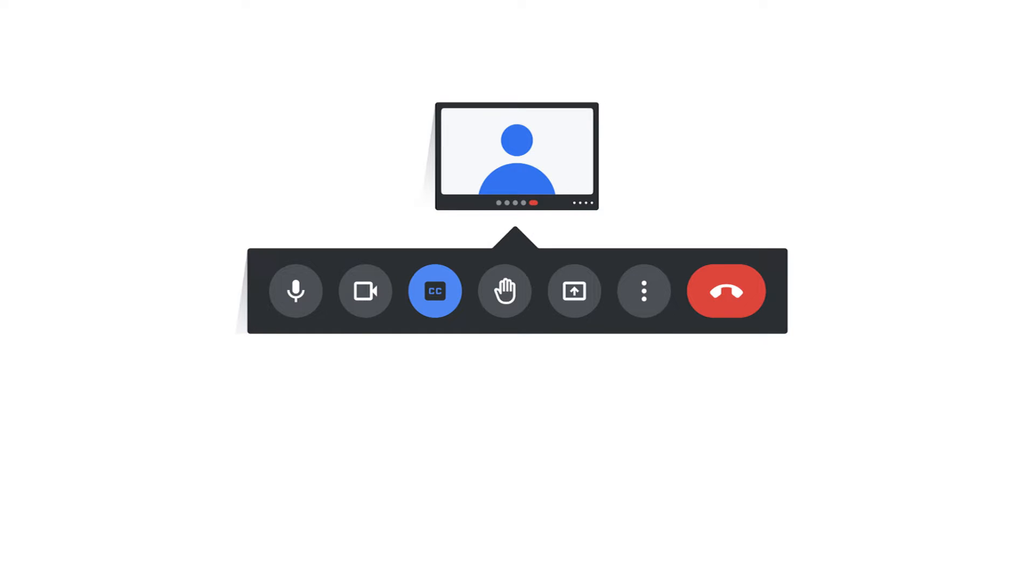
pyautogui.click(573, 291)
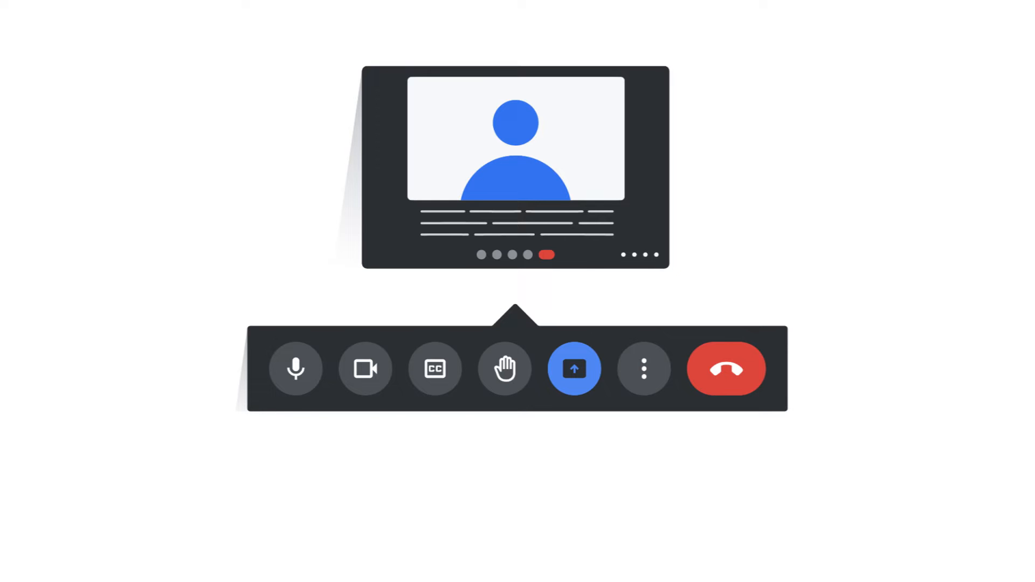
# Keep CC enabled so subtitles appear below the speaker's video tile
pyautogui.click(434, 368)
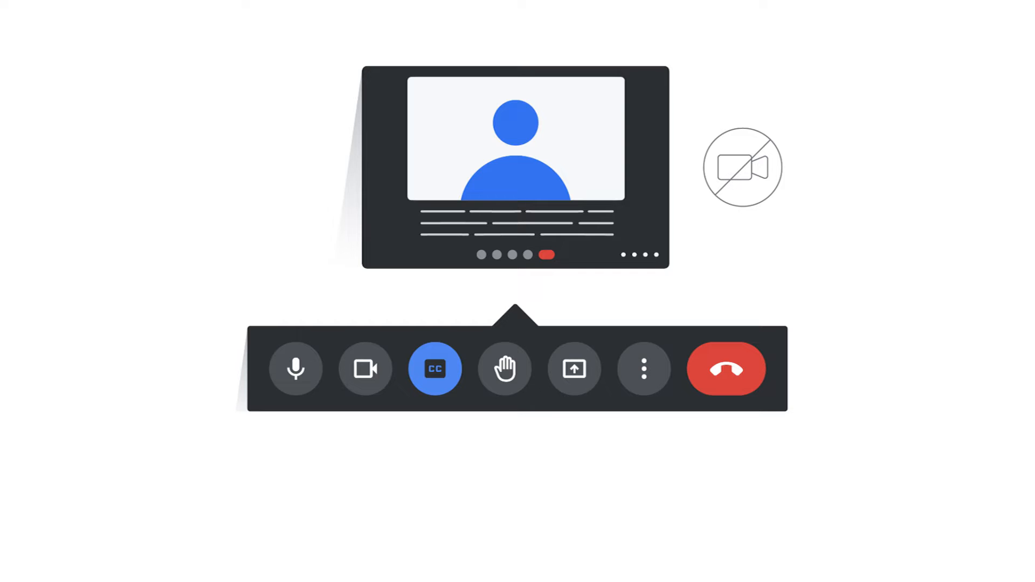
pyautogui.click(504, 368)
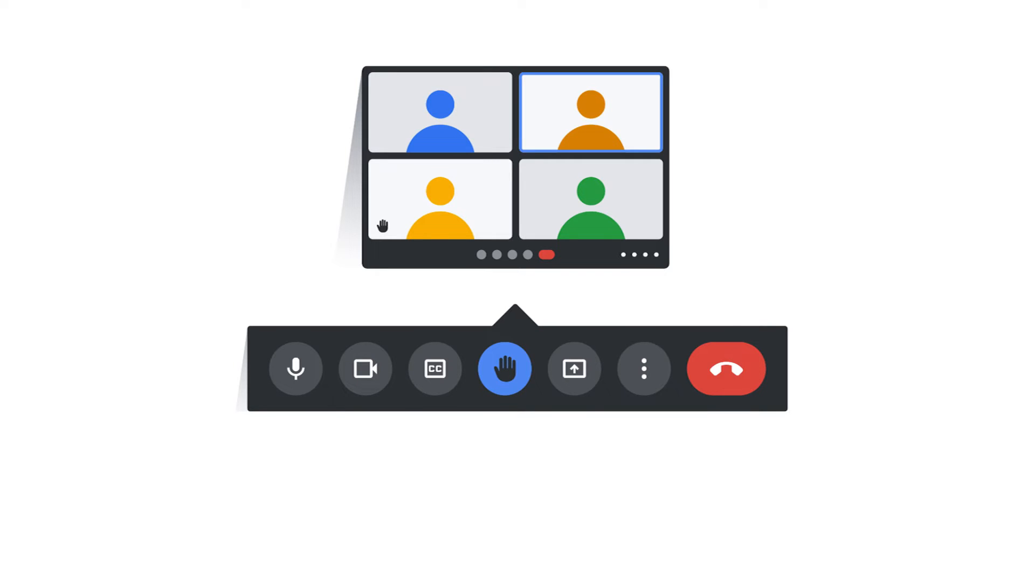
# Raise your hand from the bottom call toolbar in the four-person grid
pyautogui.click(574, 368)
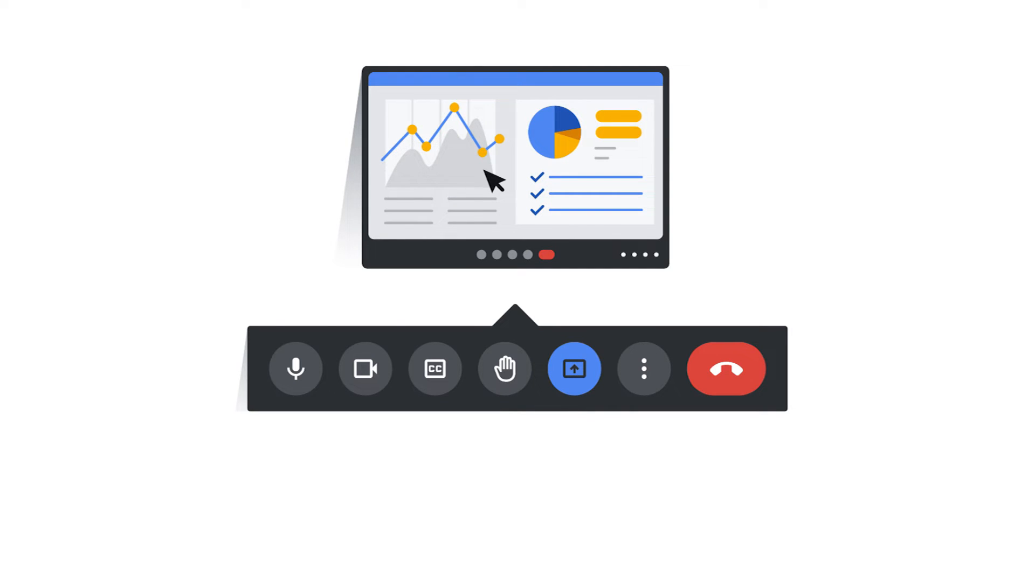
# Start presenting the dashboard and open the entire screen, window or tab options
pyautogui.click(573, 369)
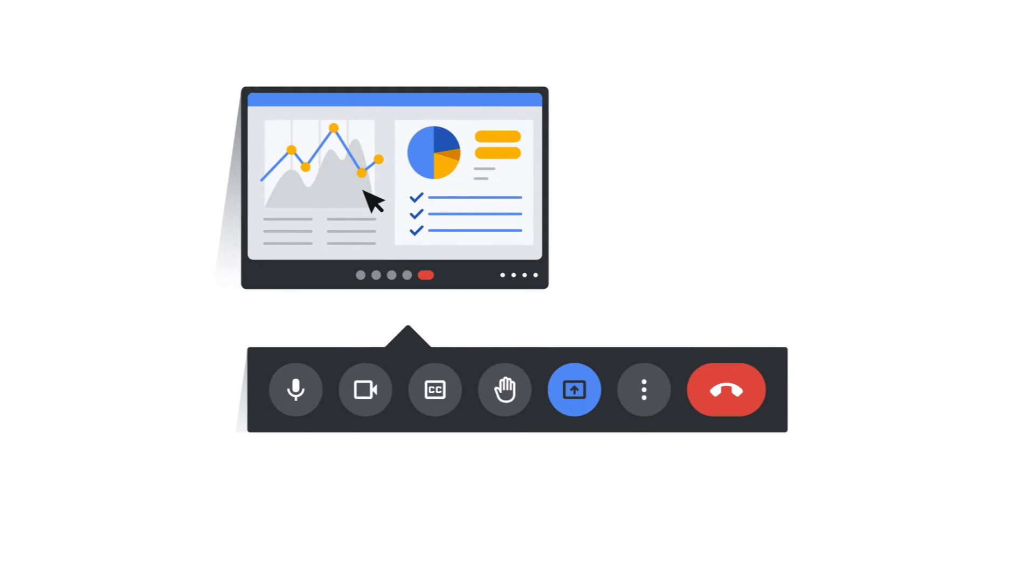
pyautogui.click(573, 389)
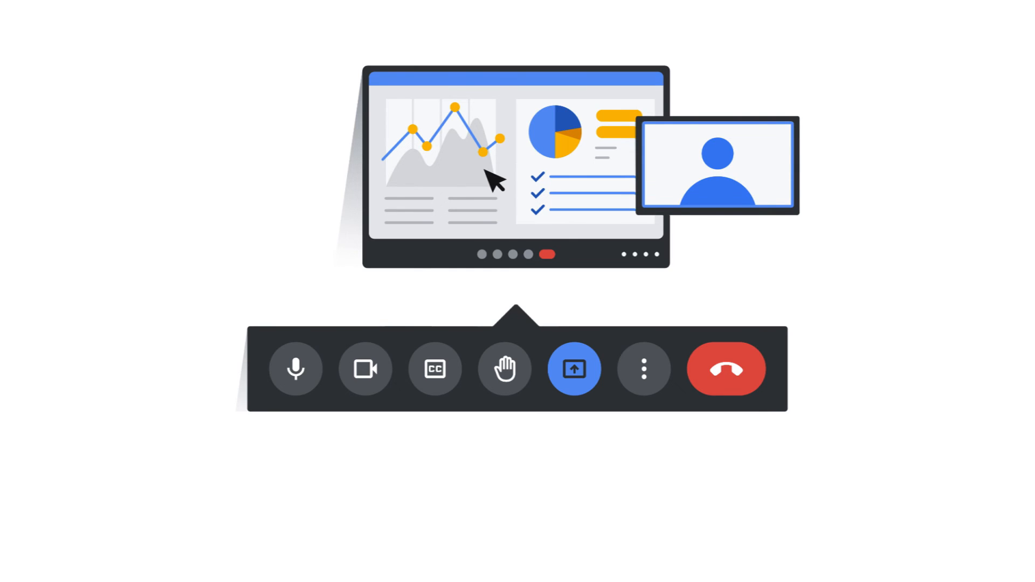
pyautogui.click(573, 368)
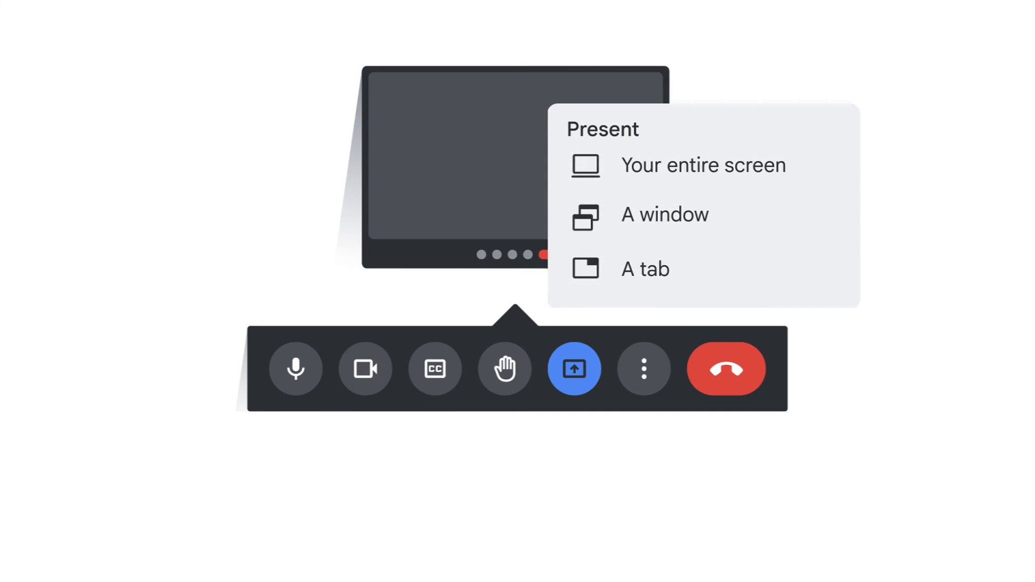